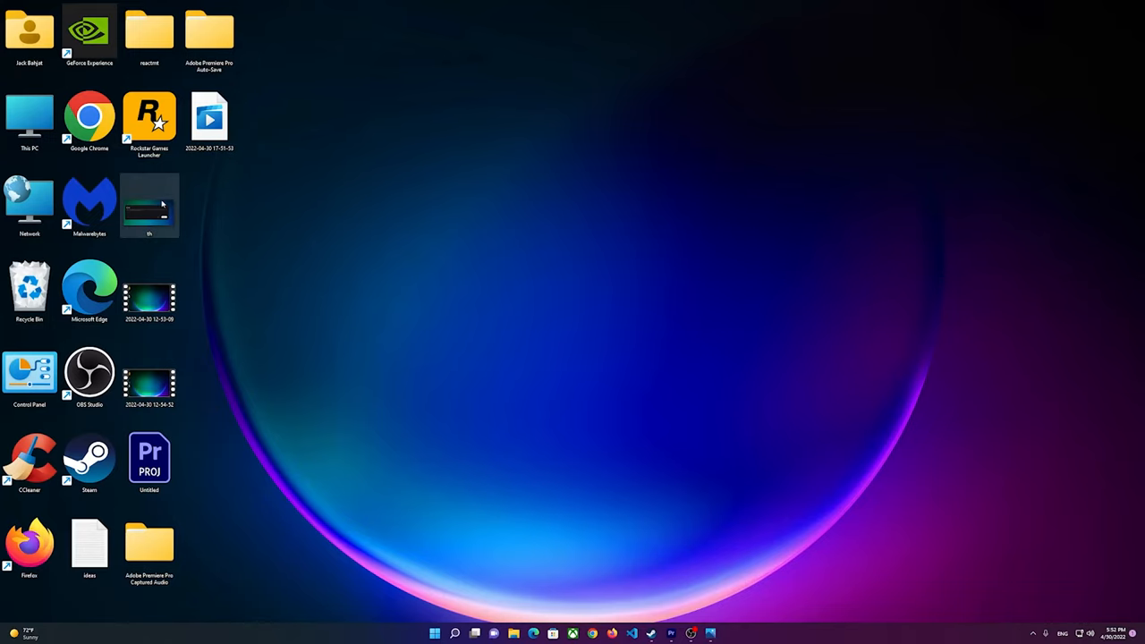
Open the th.png screenshot of the Social Club error 1002 in Photos.
double_click(150, 206)
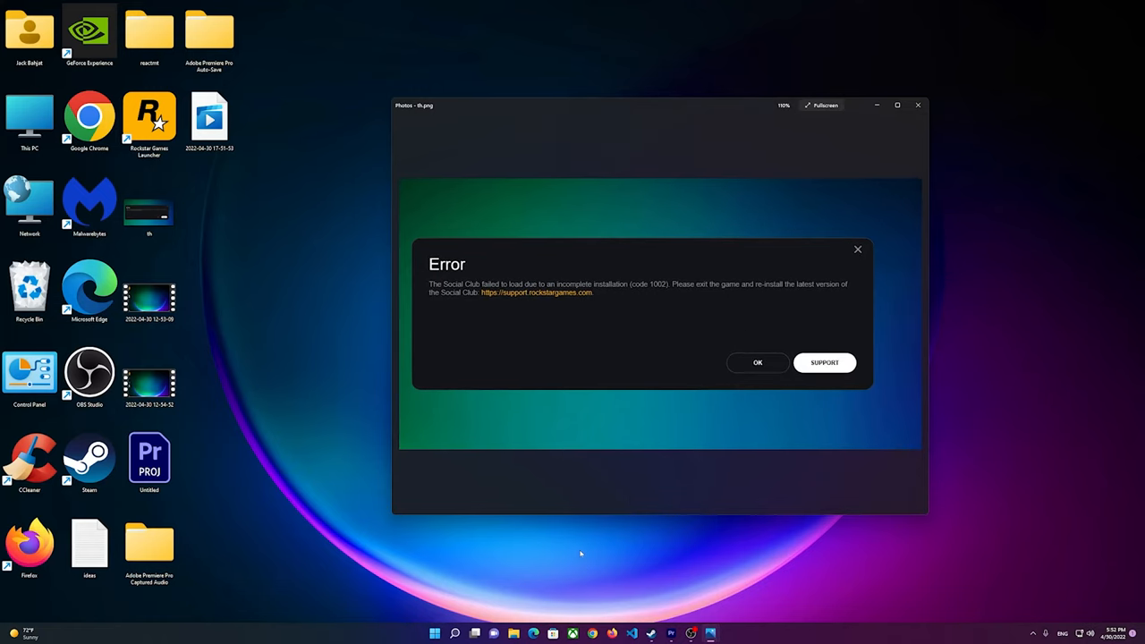
mouse_move(554, 441)
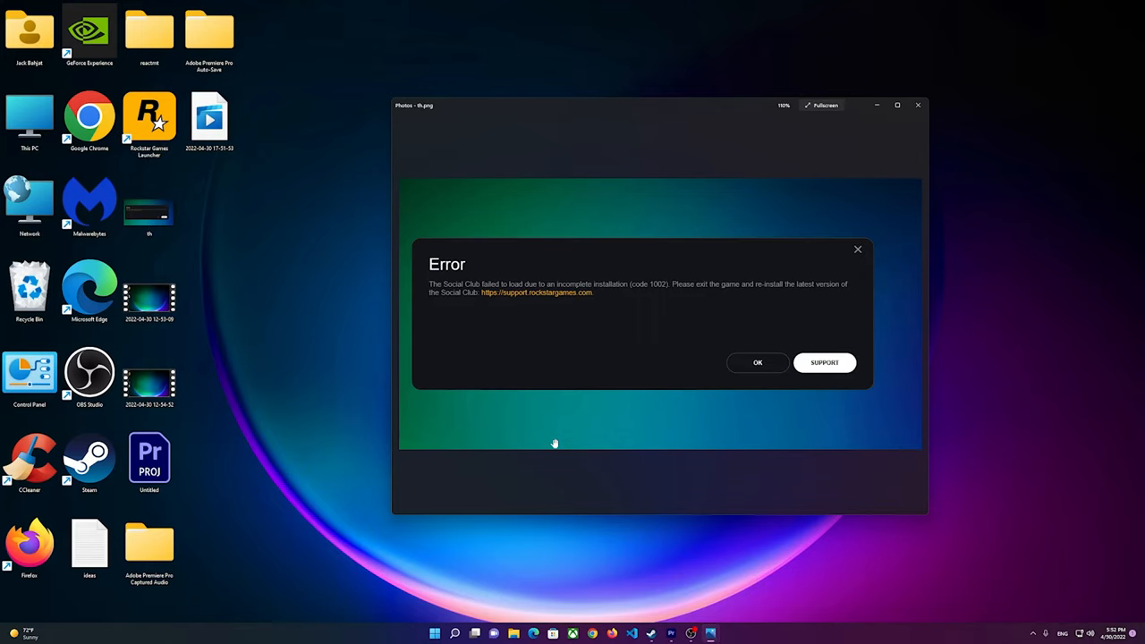
mouse_move(652, 371)
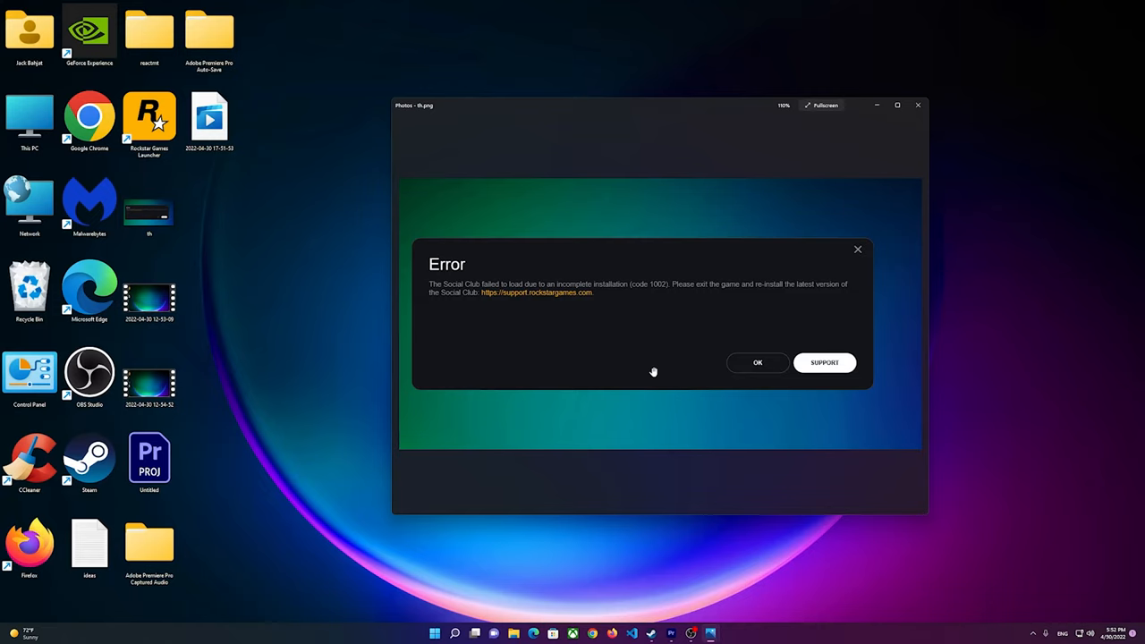
mouse_move(818, 159)
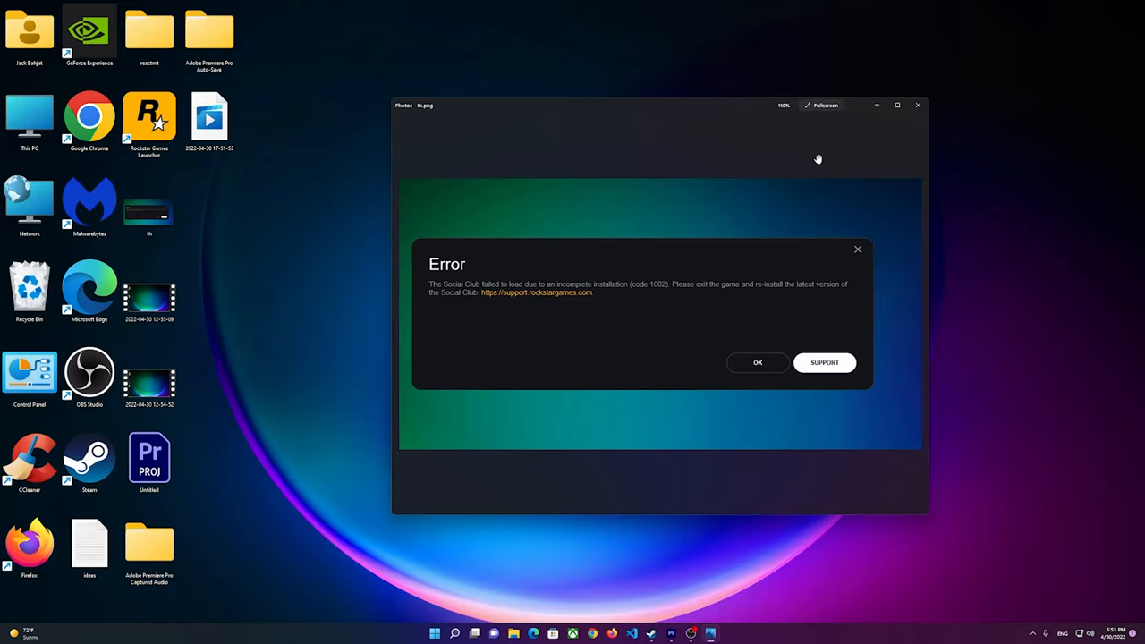
mouse_move(909, 98)
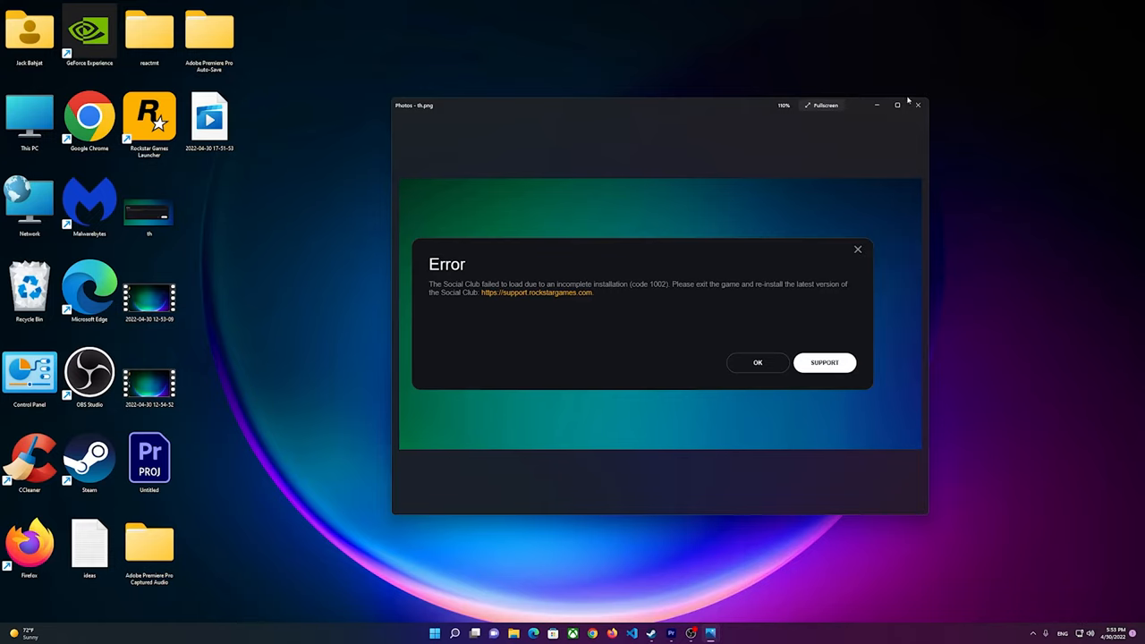
Close Photos and confirm Documents in This PC gives 'Location is not available'.
click(917, 105)
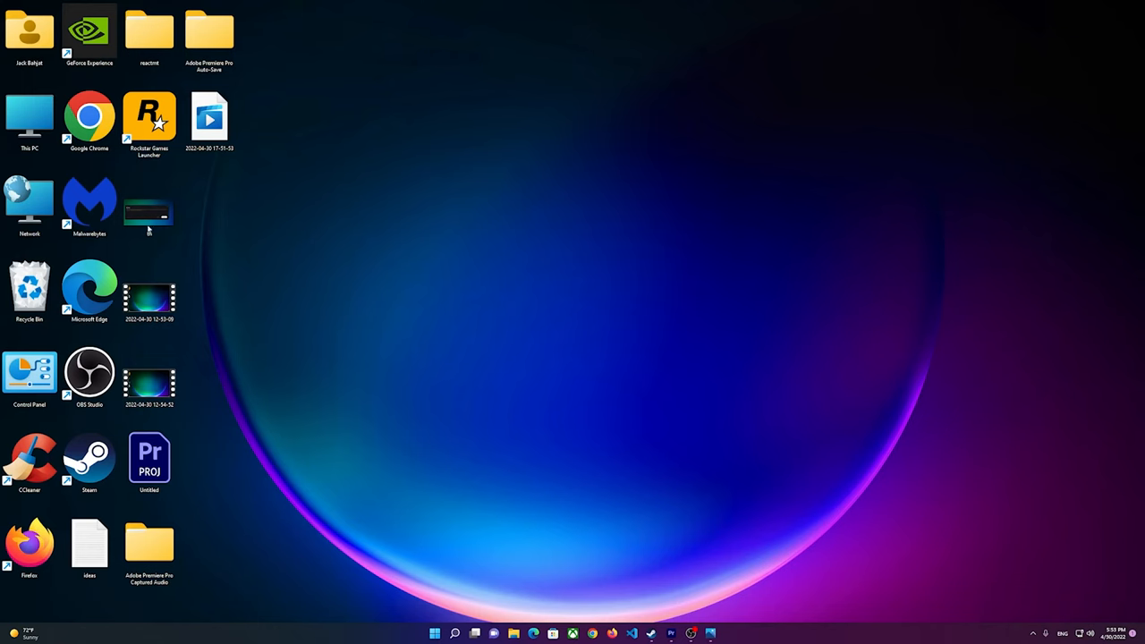
double_click(23, 114)
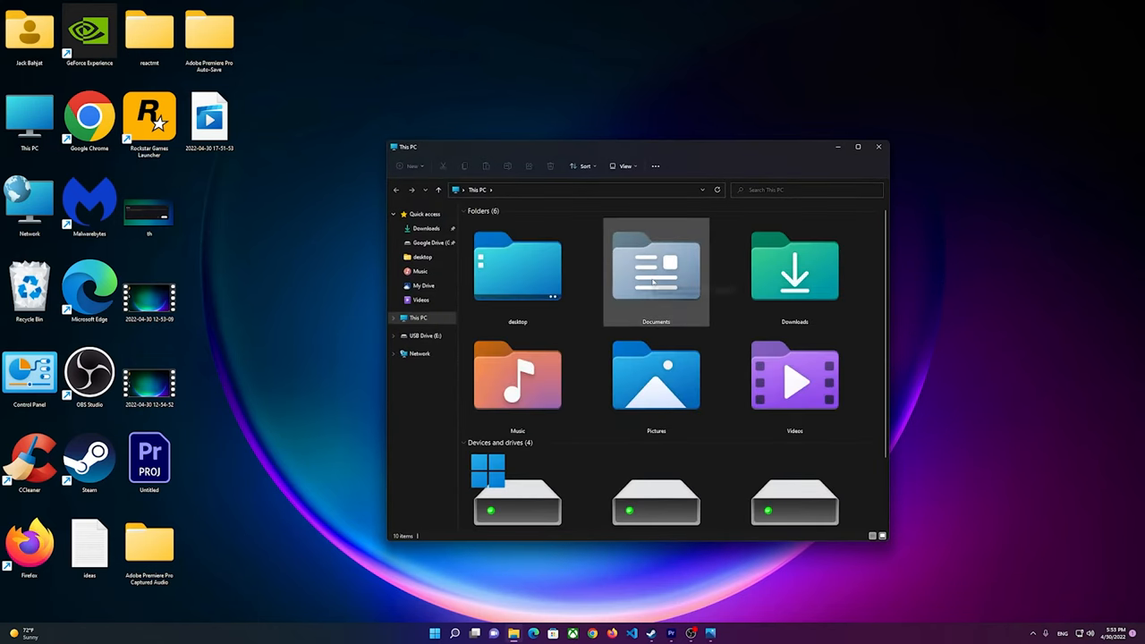
double_click(656, 268)
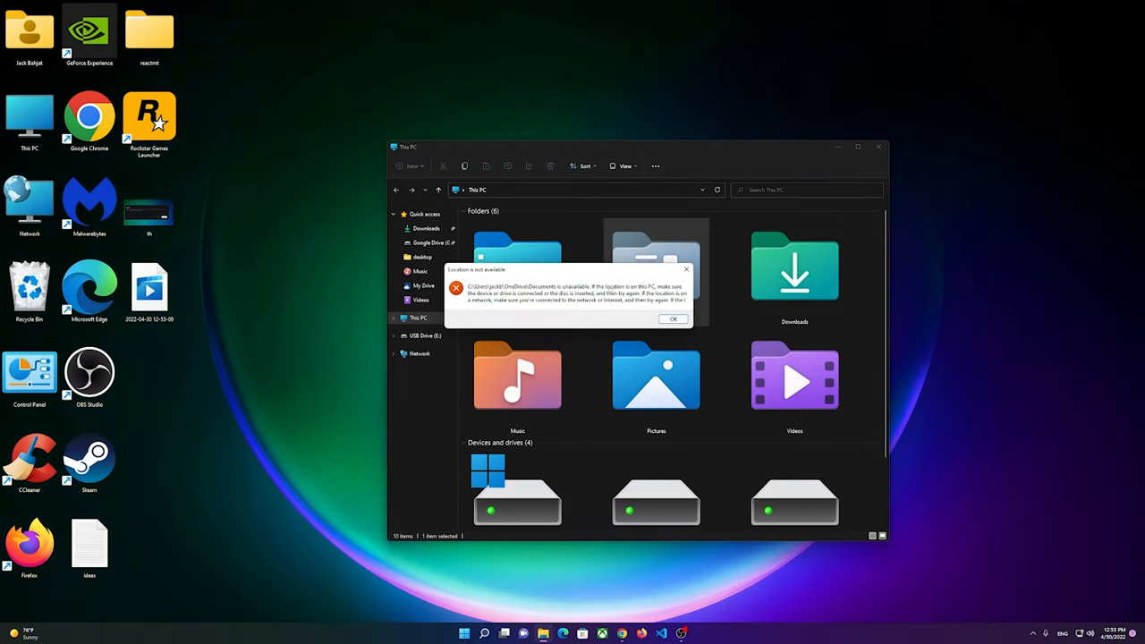
click(673, 319)
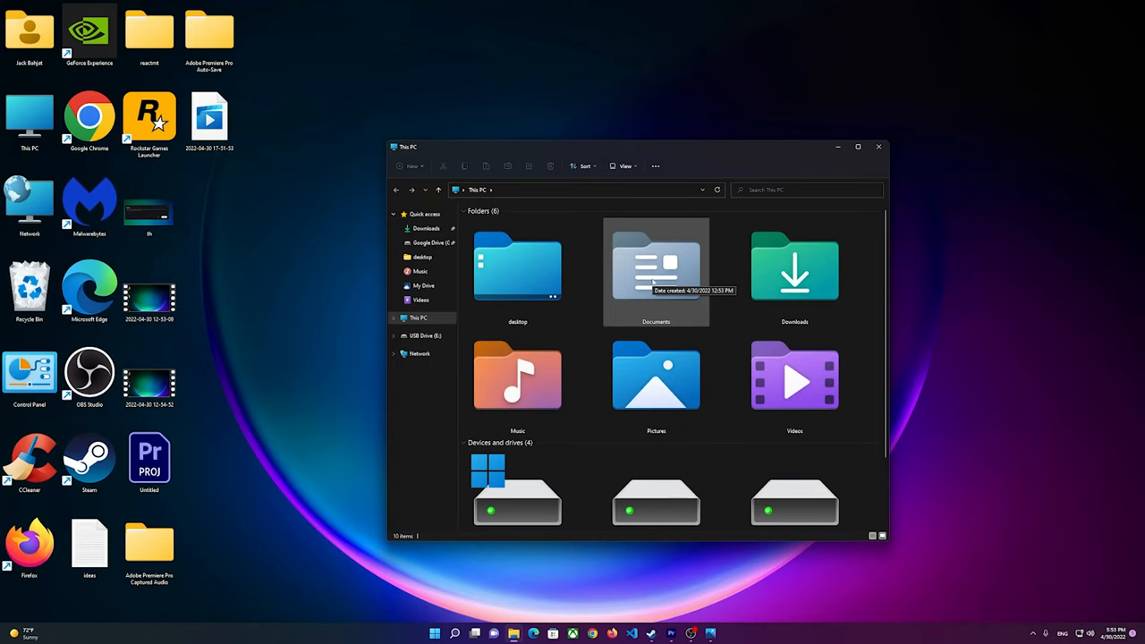
Change the Documents folder's Location to C:\Users\<user>\Documents in Properties and confirm.
right_click(654, 273)
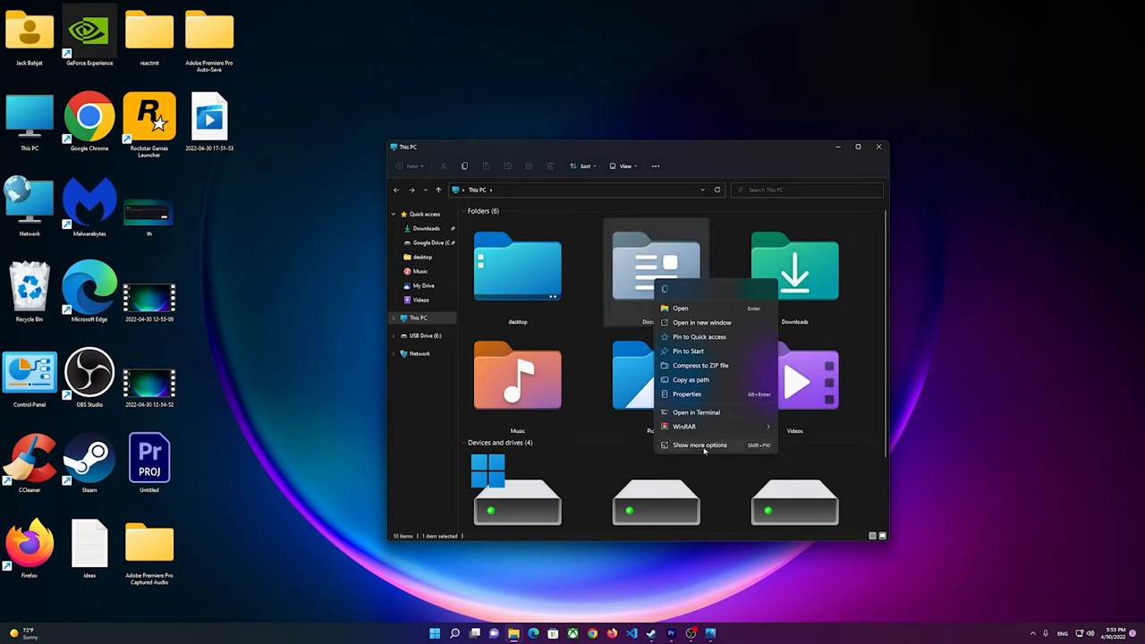
click(700, 445)
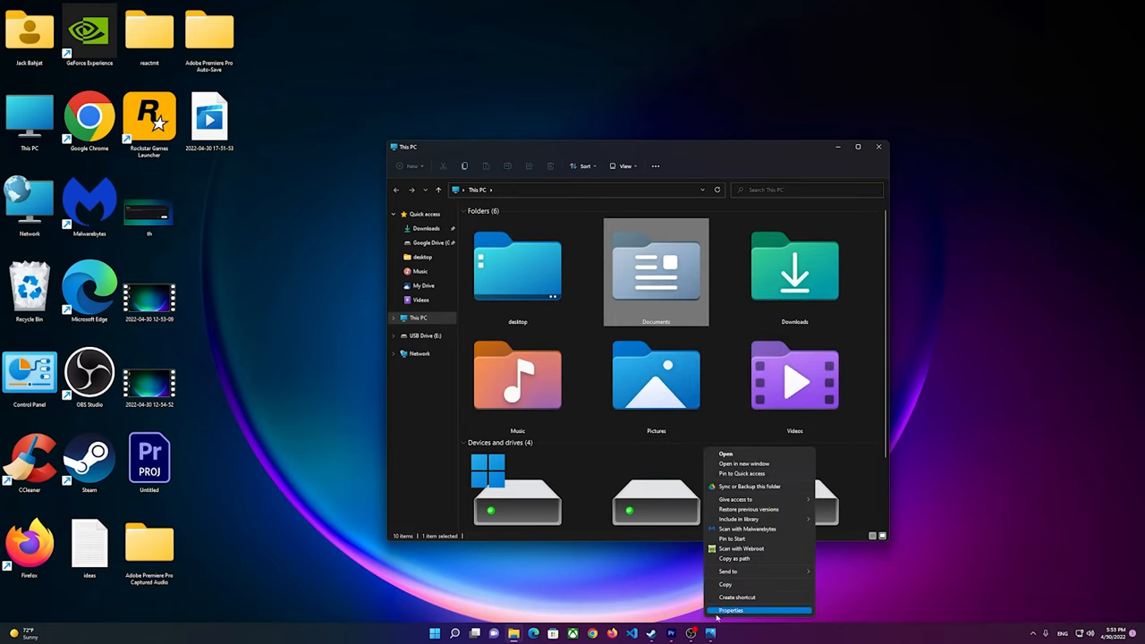
click(732, 610)
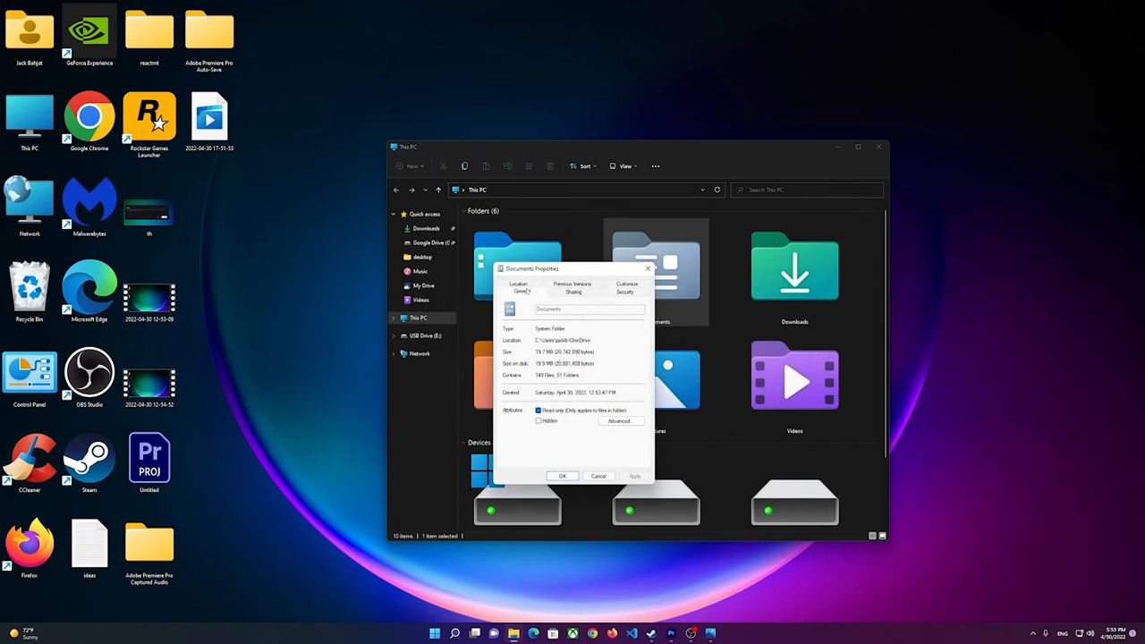
click(520, 291)
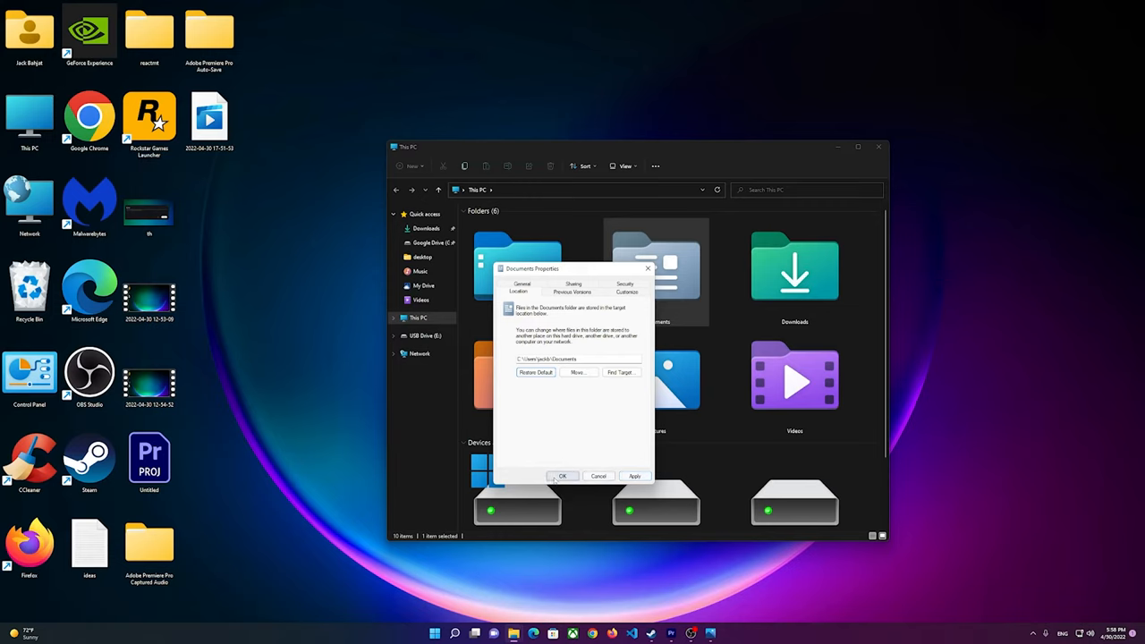
click(563, 476)
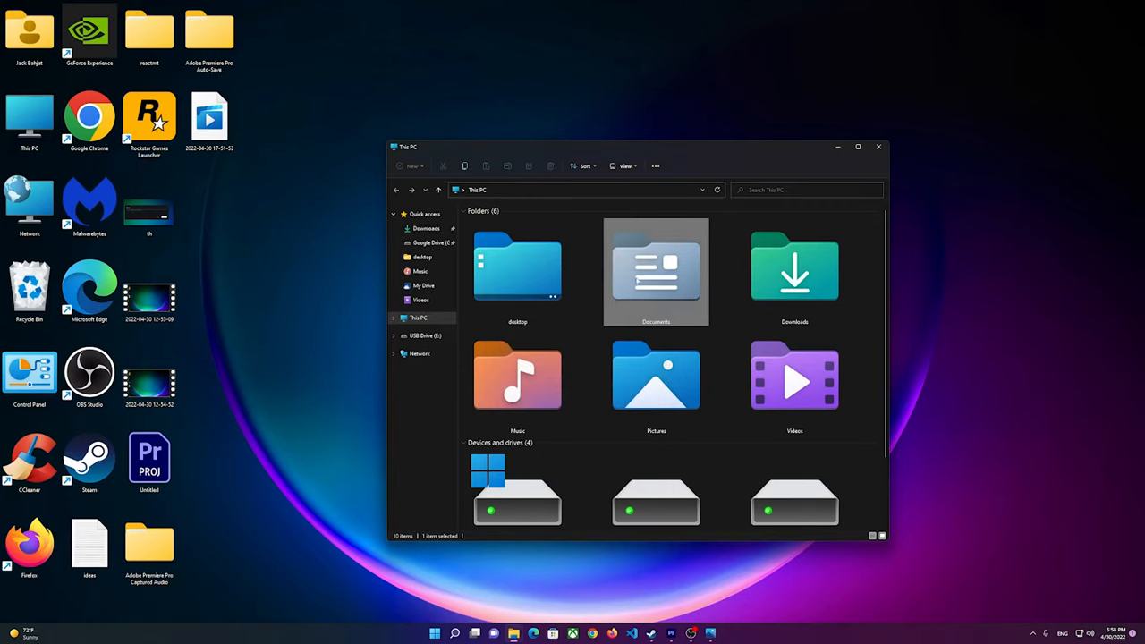
double_click(655, 271)
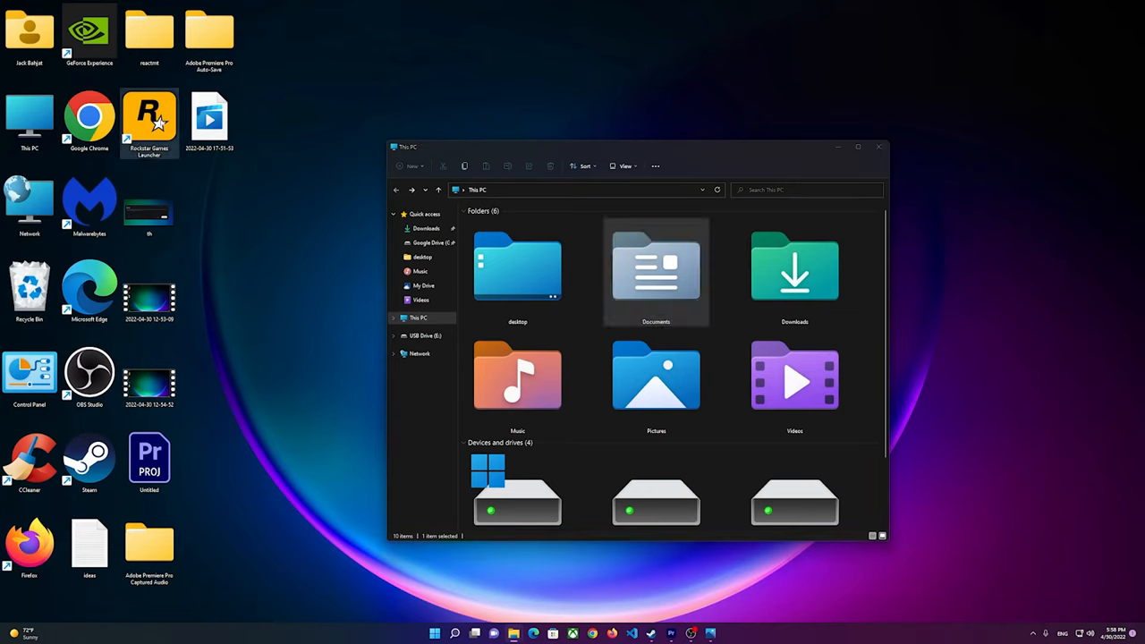
double_click(149, 121)
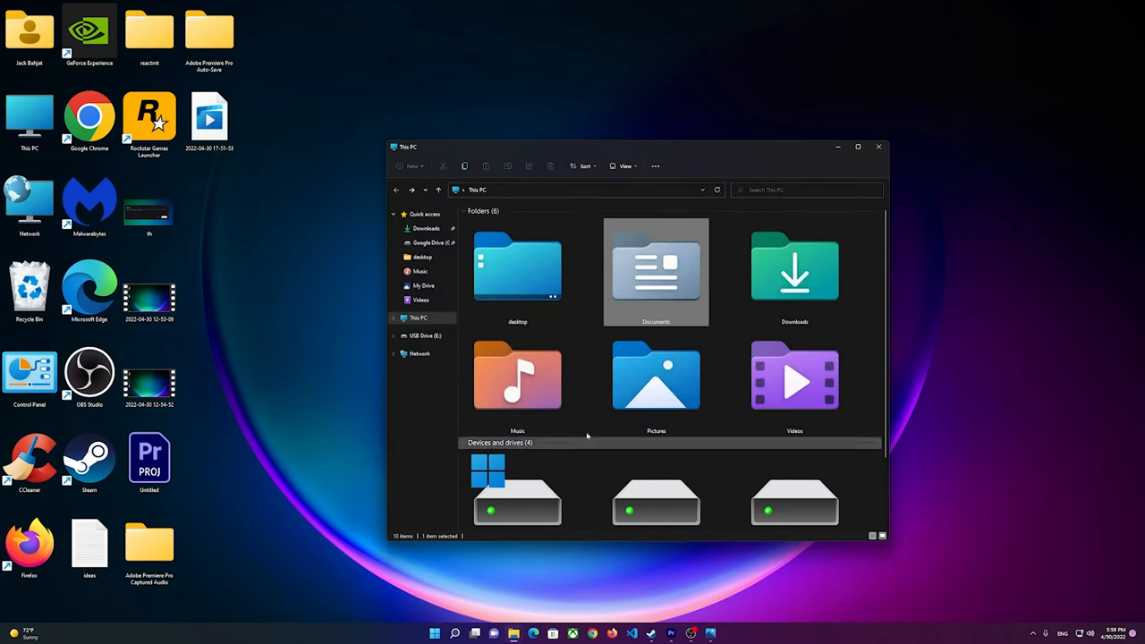
Browse to the personal profile folder under Windows (C:) > Users.
scroll(down, 3)
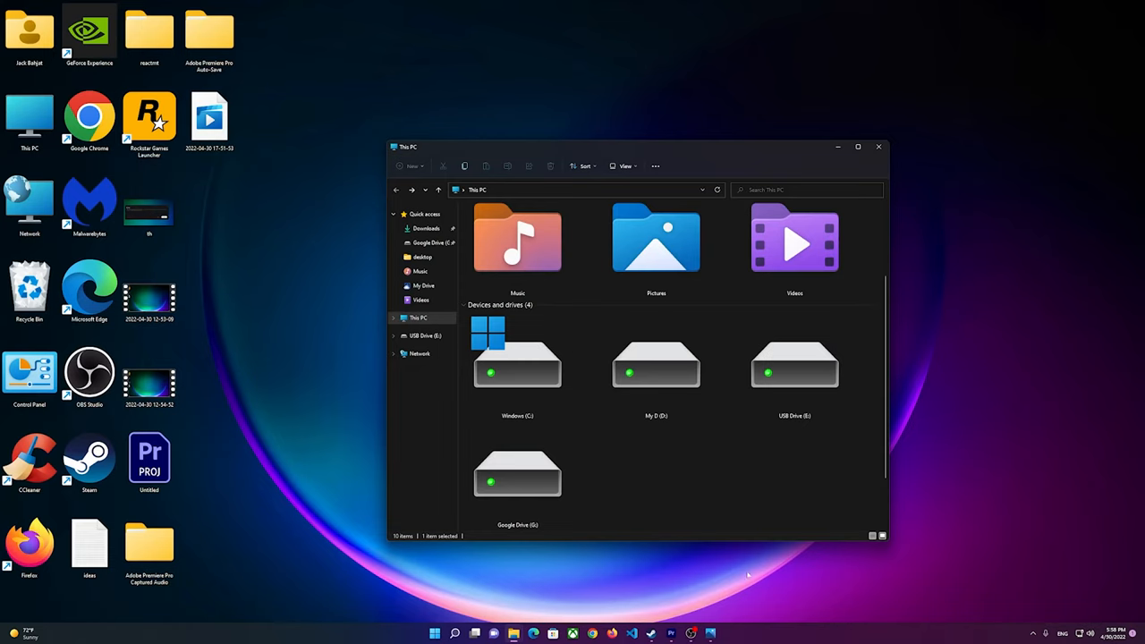
double_click(517, 365)
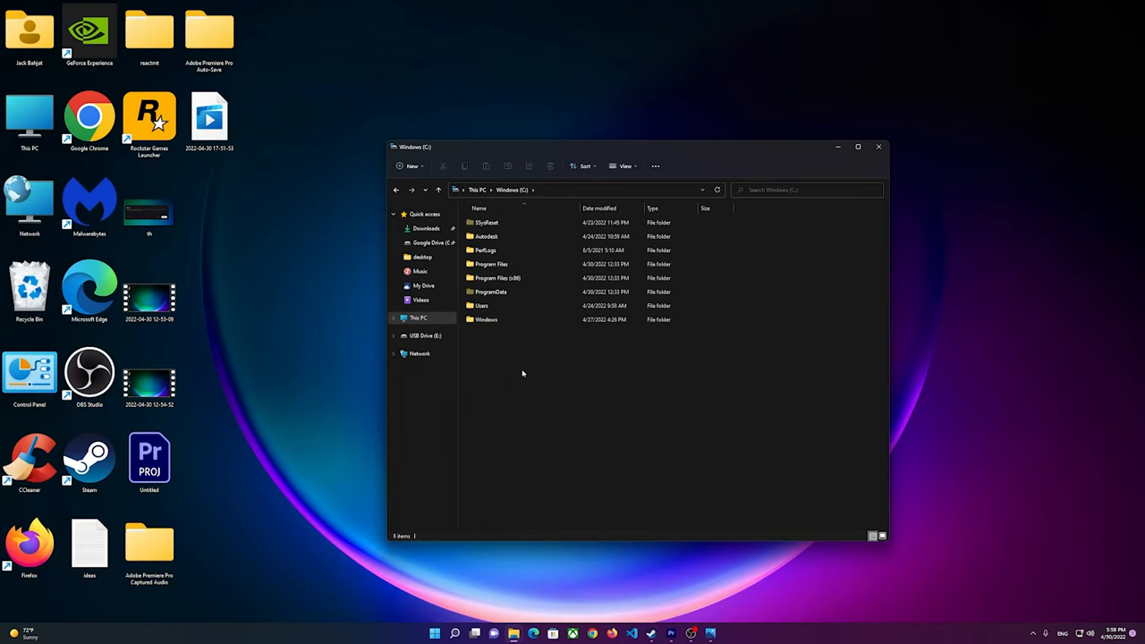
double_click(484, 305)
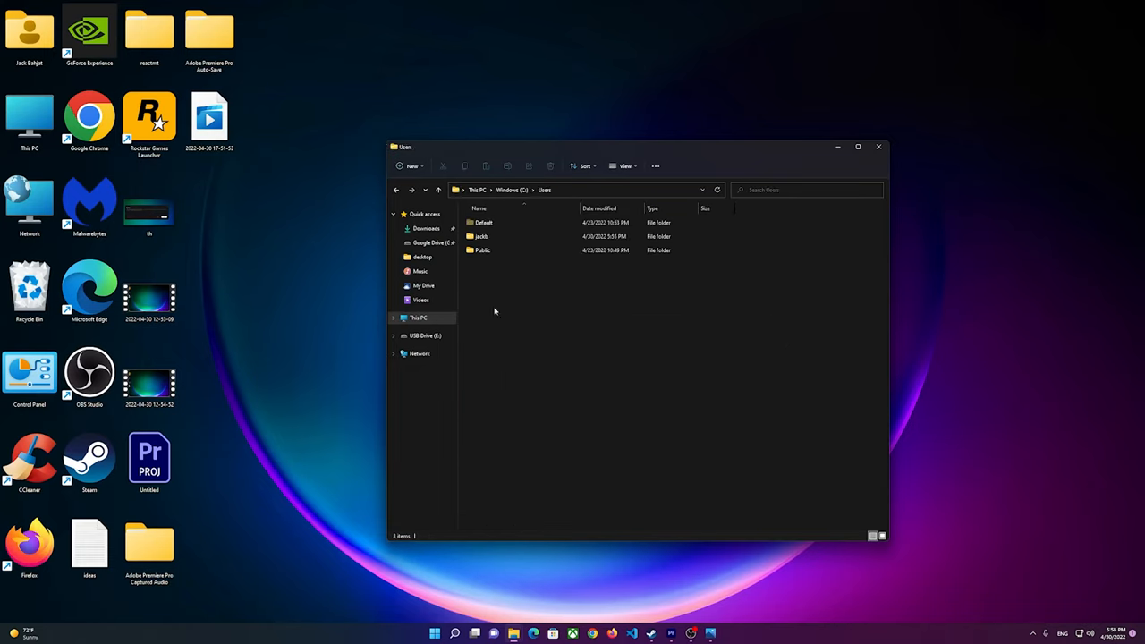
double_click(480, 236)
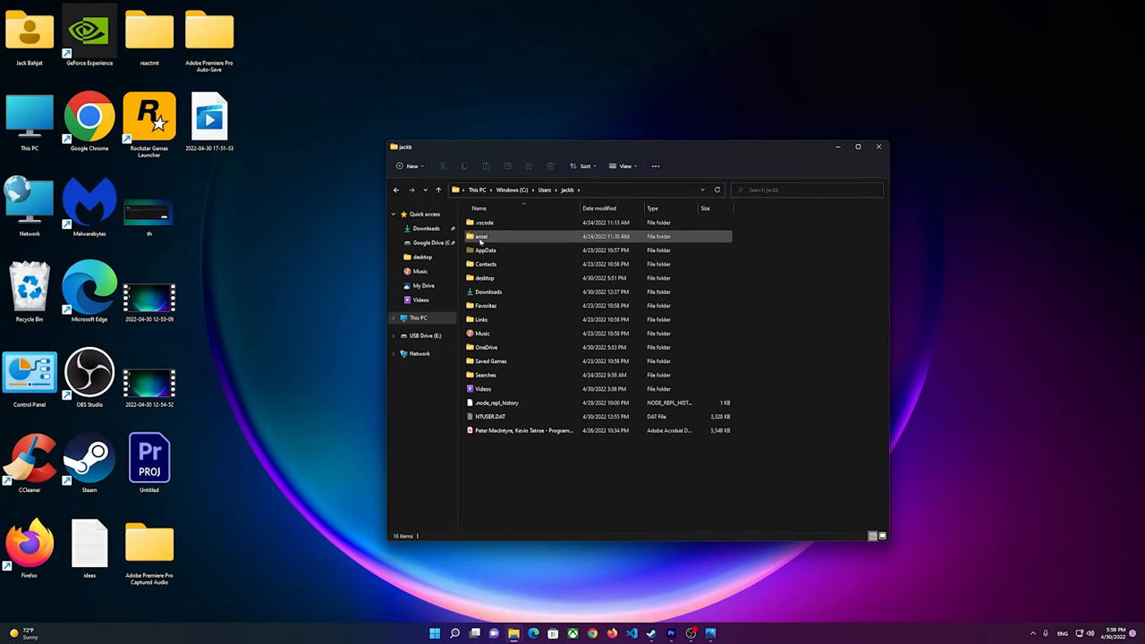
click(524, 429)
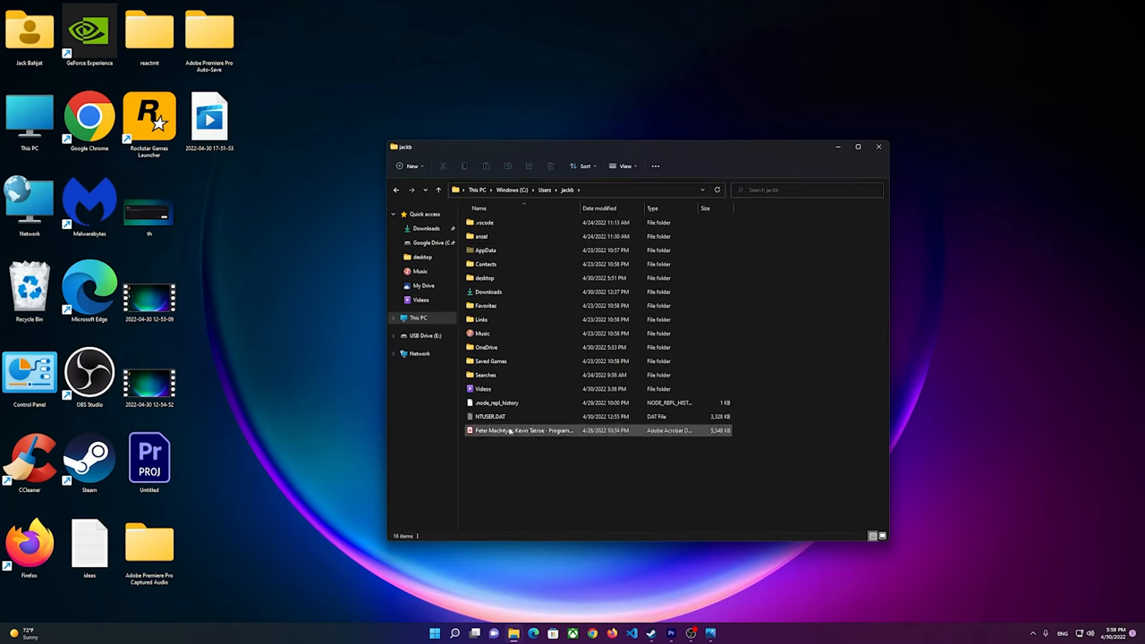
click(489, 291)
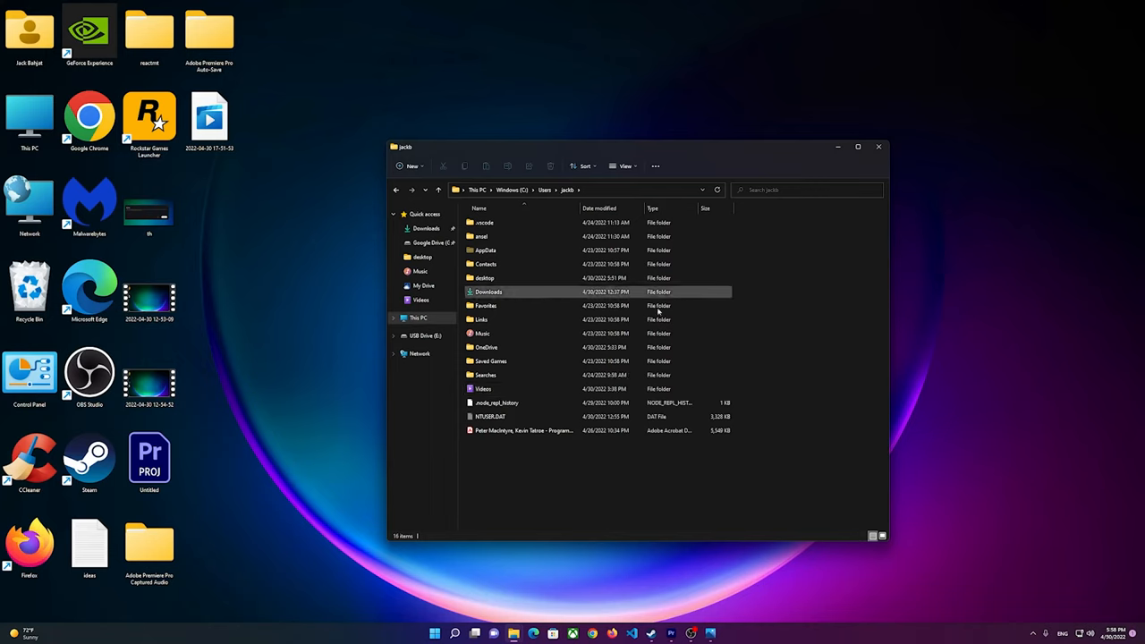
click(535, 463)
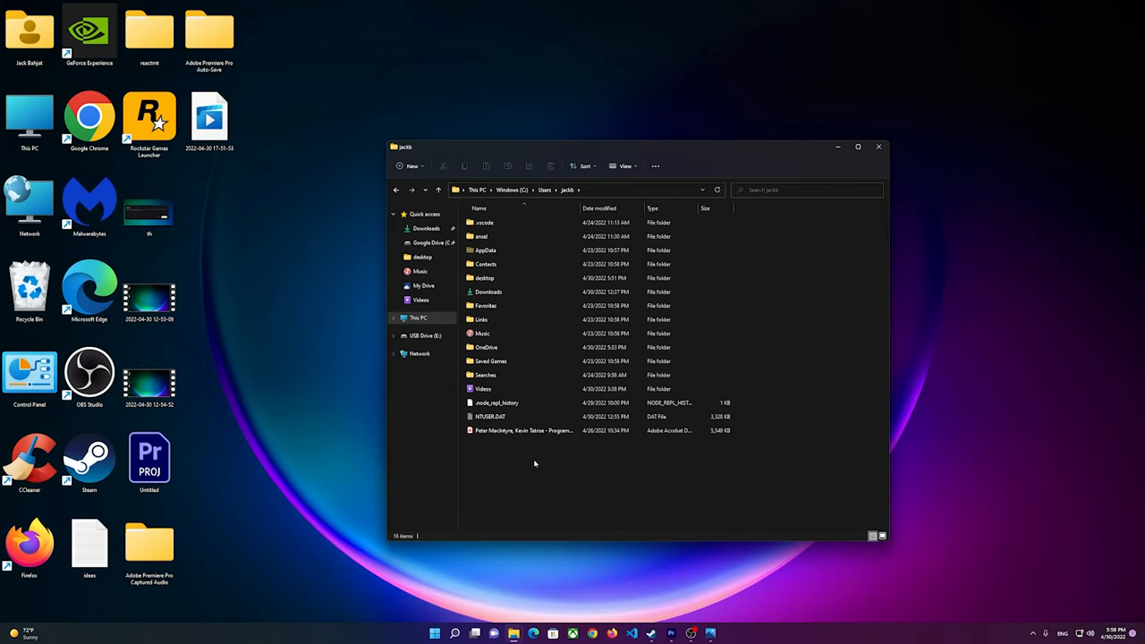
Create a new folder named Documents in the profile folder and open it.
right_click(534, 464)
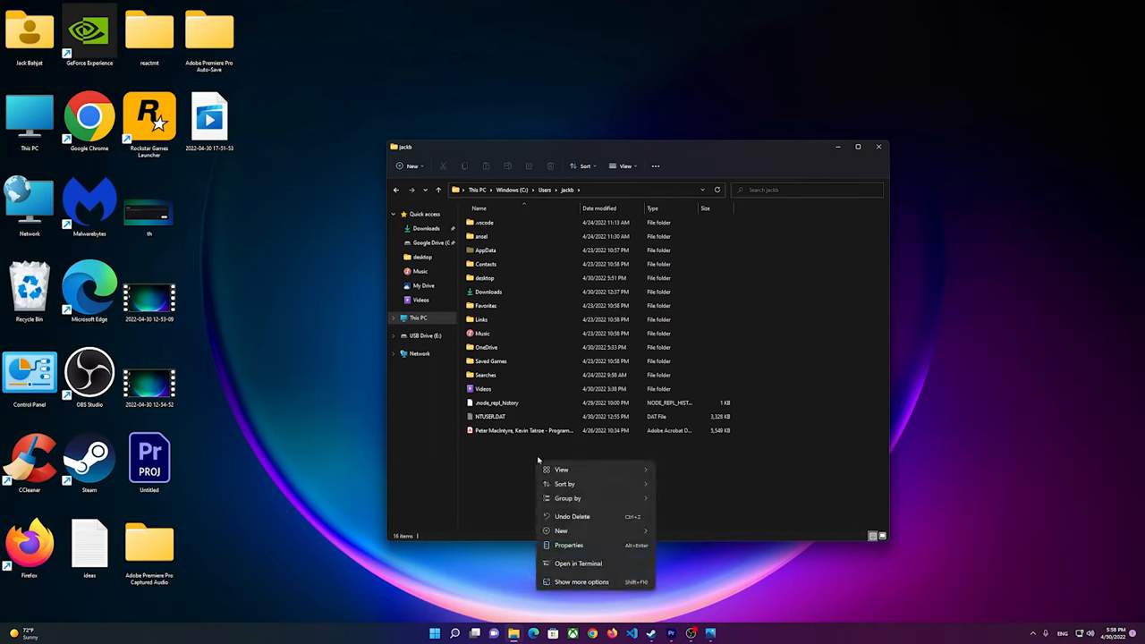
click(559, 530)
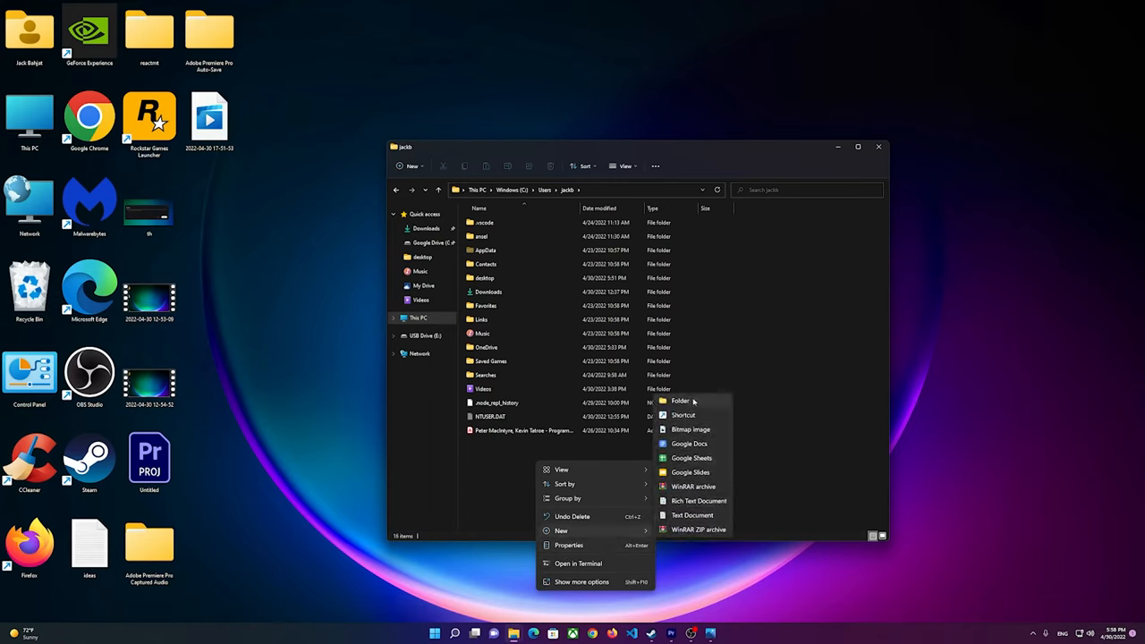
click(679, 399)
text(Documents)
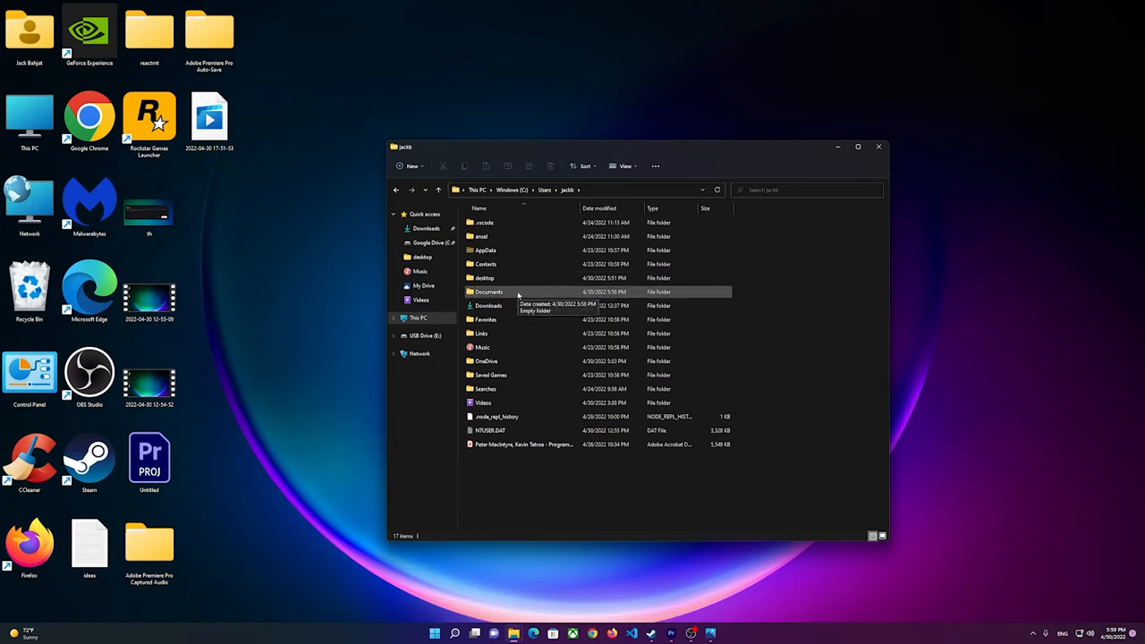
double_click(487, 291)
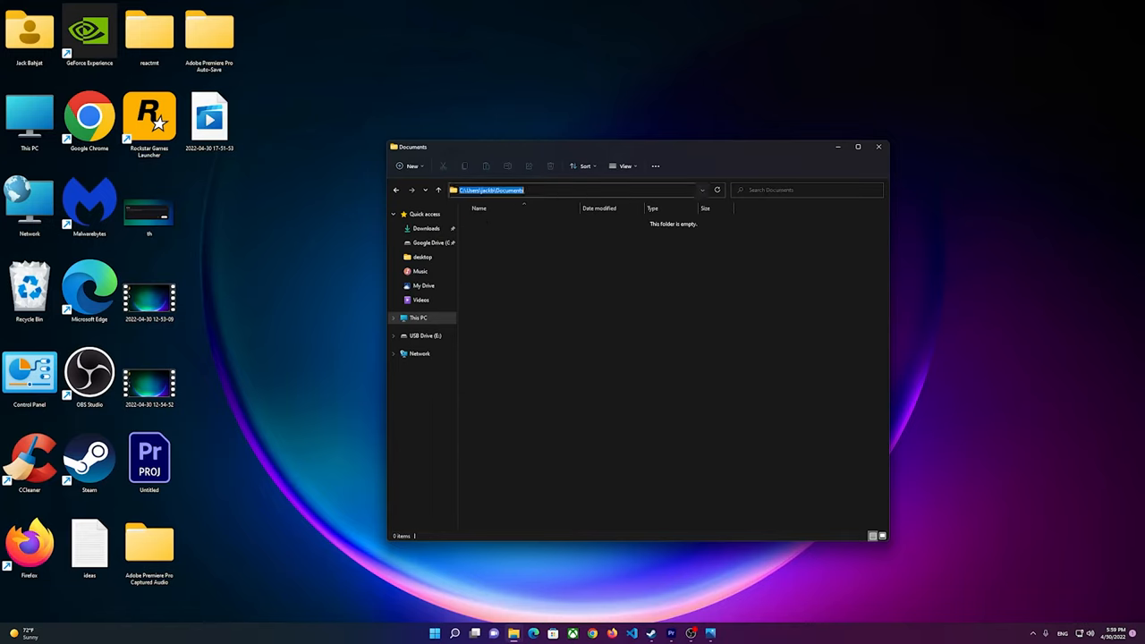
Open a second File Explorer window showing This PC and its user folders.
right_click(519, 190)
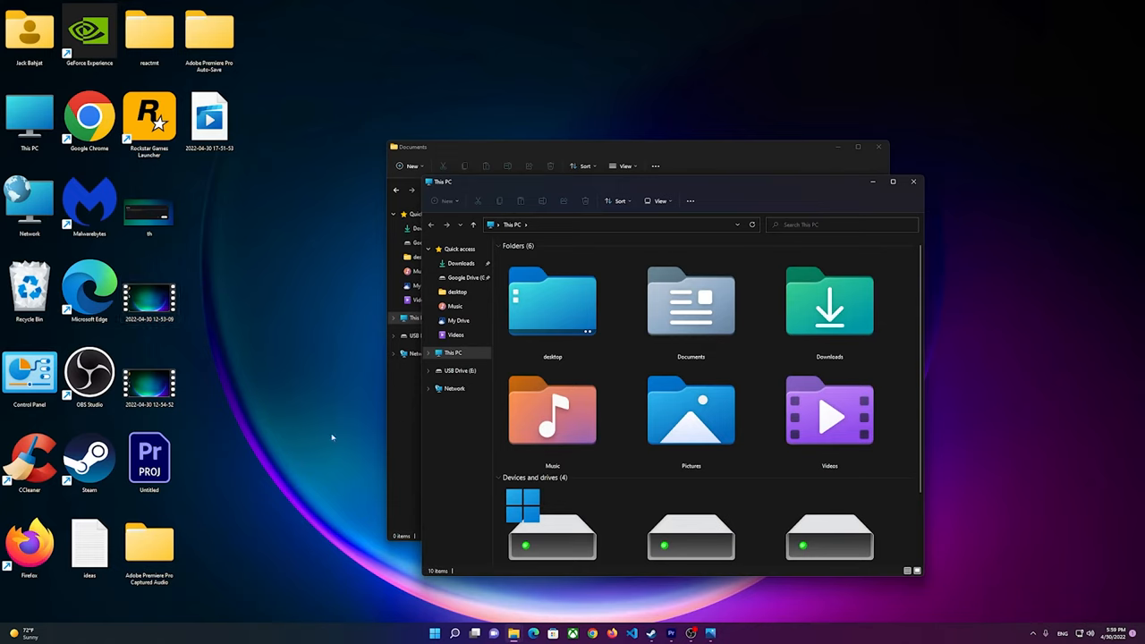
scroll(down, 3)
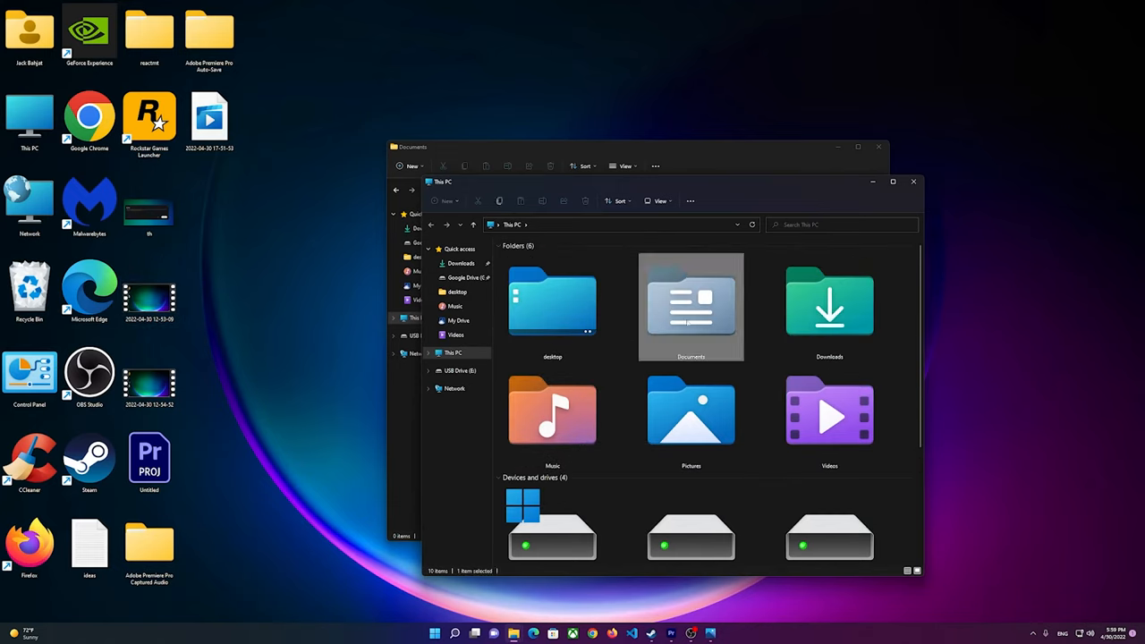
Try relocating Documents via its Location tab, dismiss the access-denied error, and close windows.
right_click(673, 321)
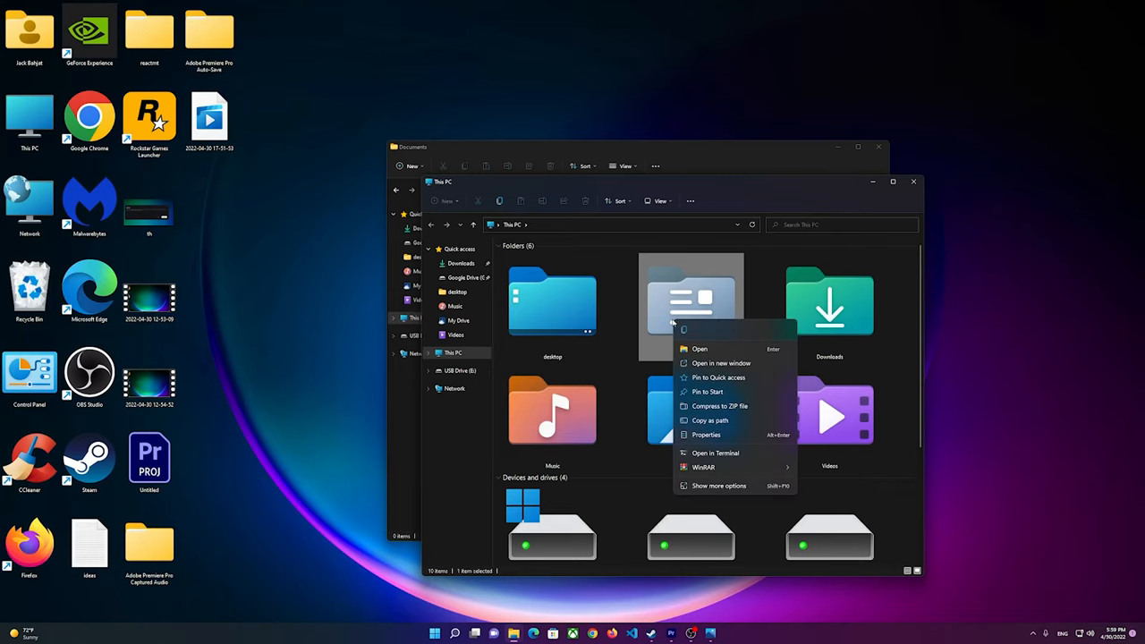
mouse_move(711, 491)
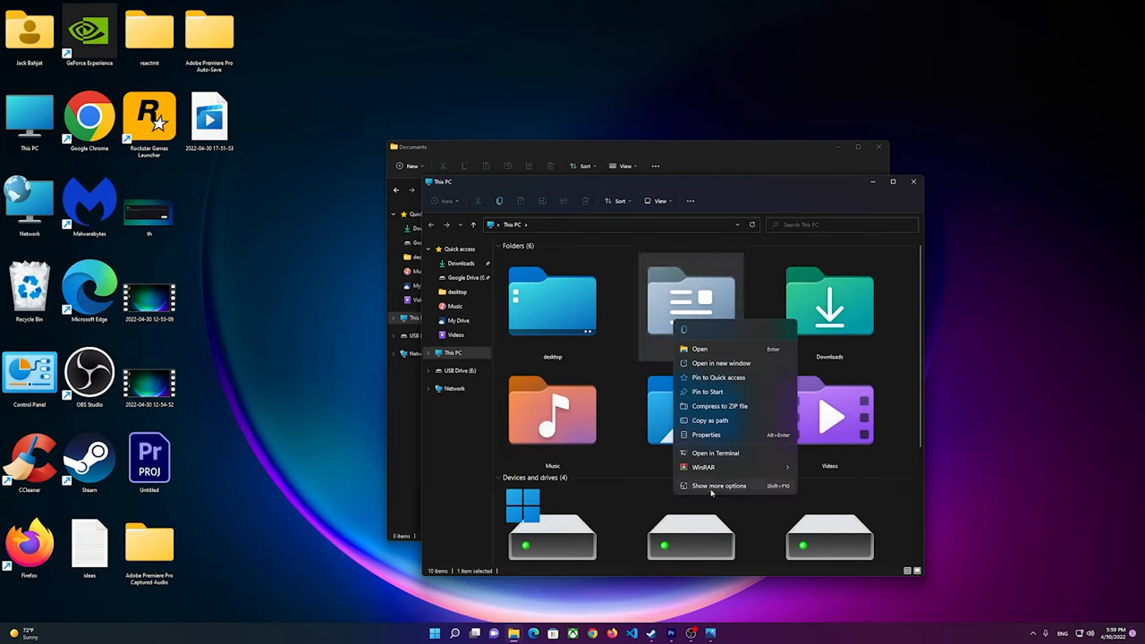
click(706, 434)
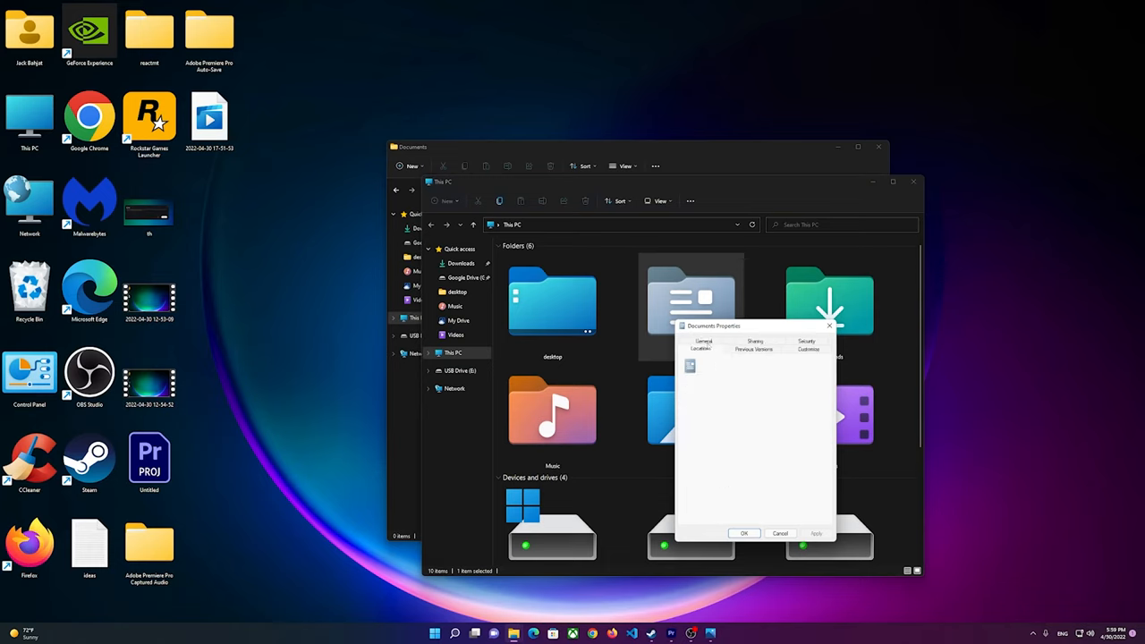
click(699, 341)
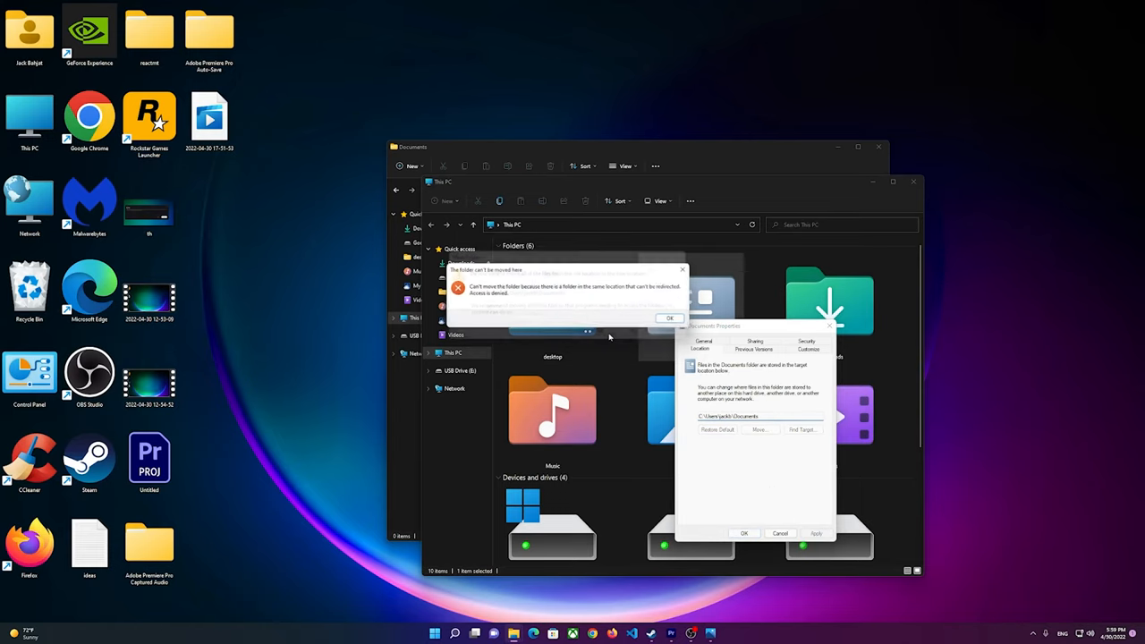
click(668, 317)
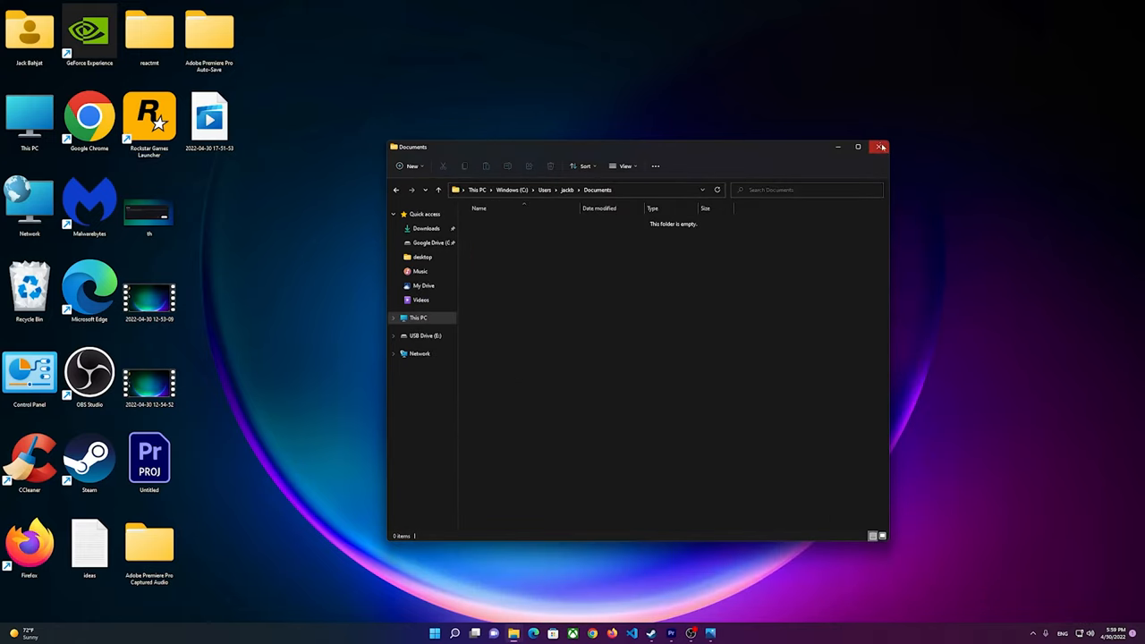
click(878, 147)
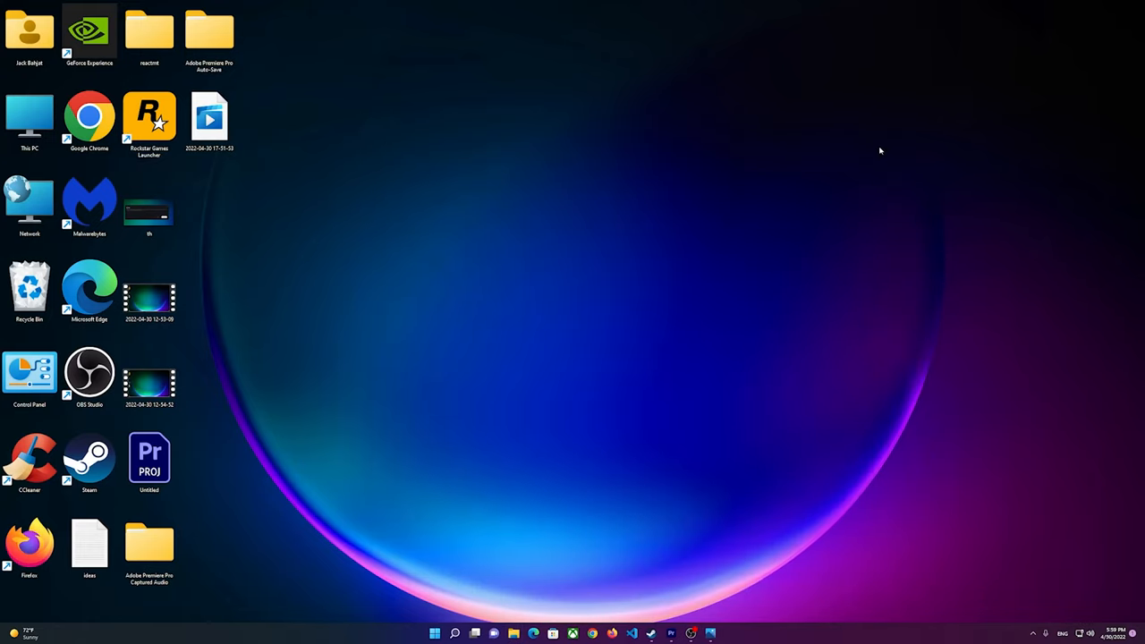